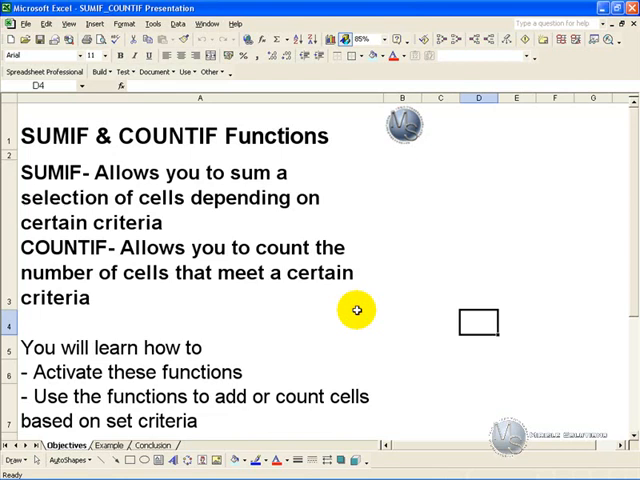
mouse_move(216, 196)
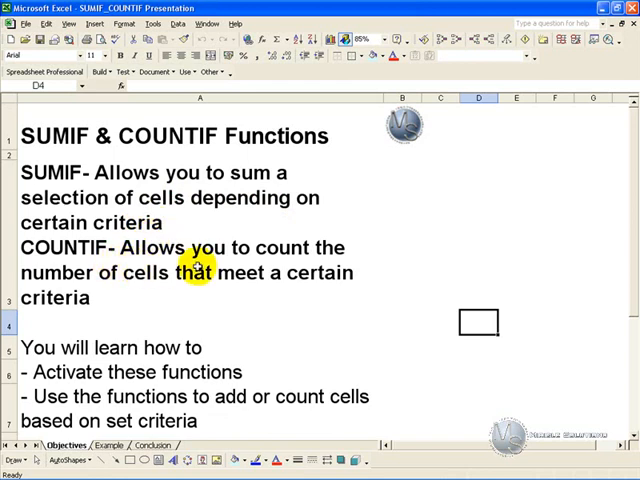
mouse_move(216, 284)
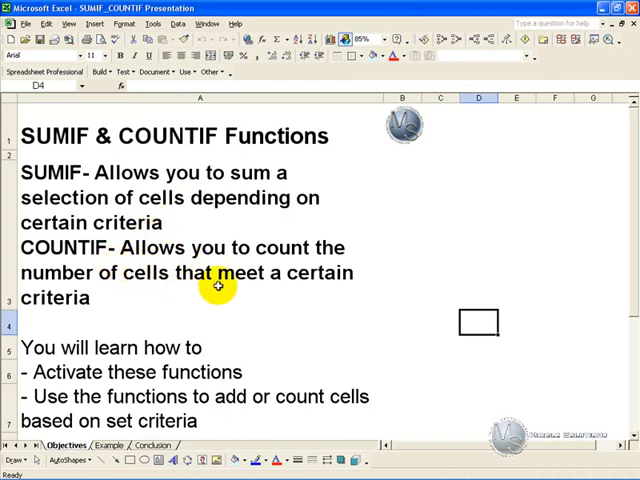
mouse_move(268, 336)
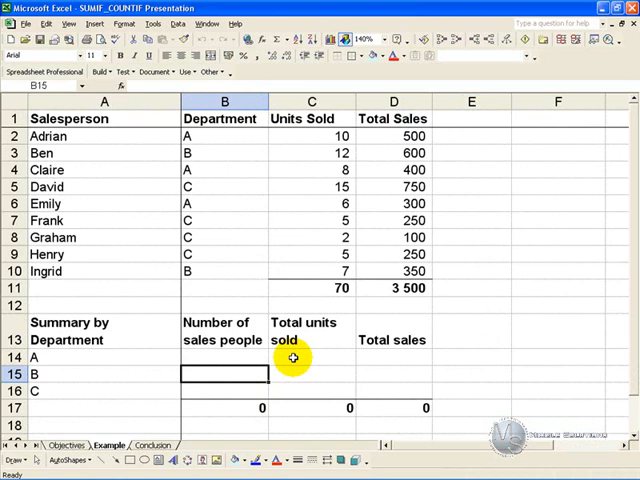
mouse_move(122, 148)
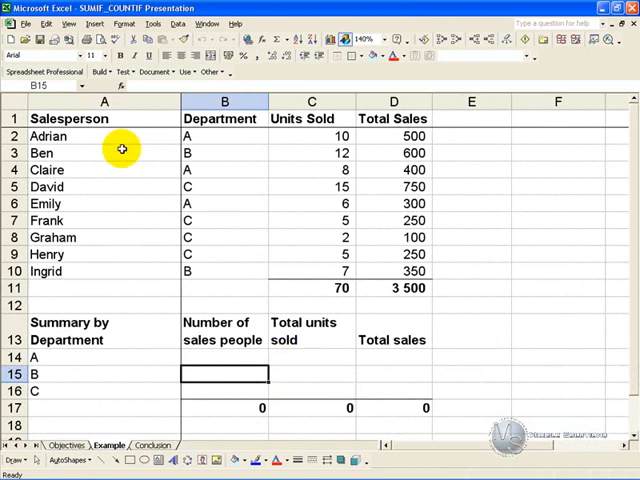
mouse_move(216, 160)
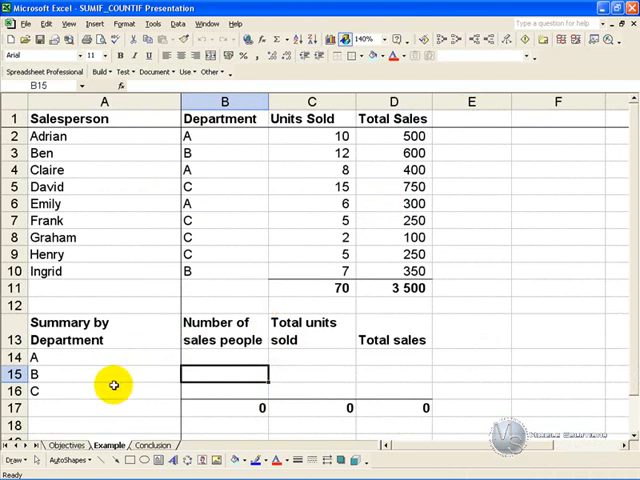
mouse_move(220, 372)
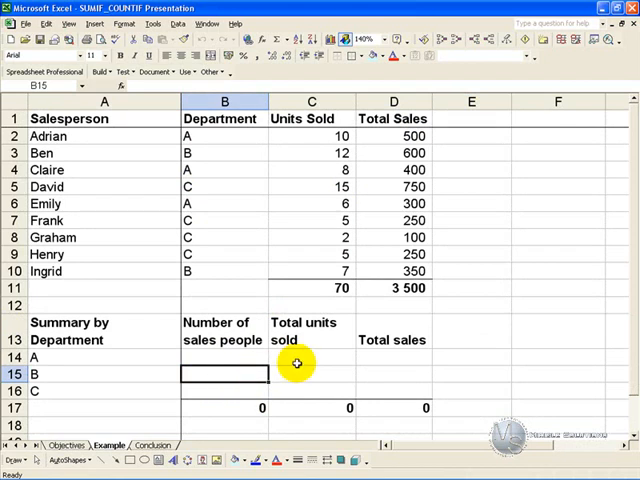
mouse_move(380, 368)
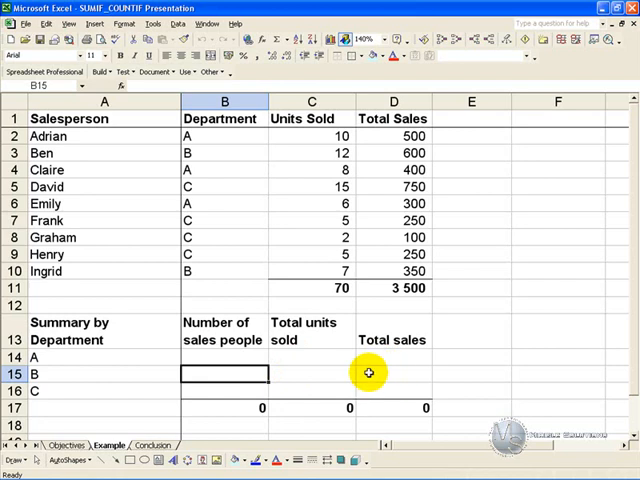
left_click(224, 356)
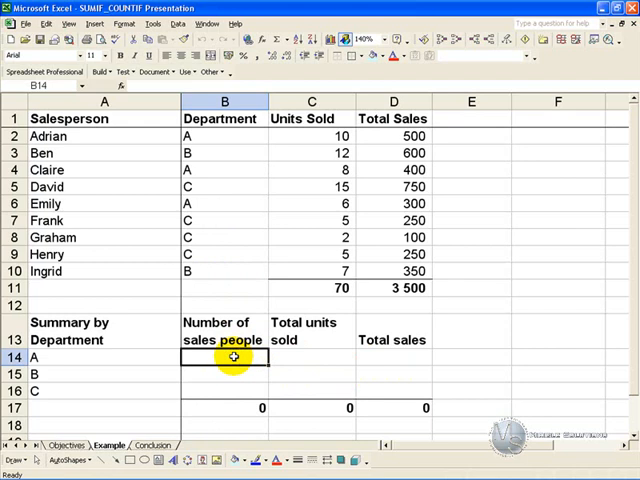
Step: Enter COUNTIF in B14 with range $B$2:$B$10 and criteria A14, giving 3 for department A
left_click(264, 40)
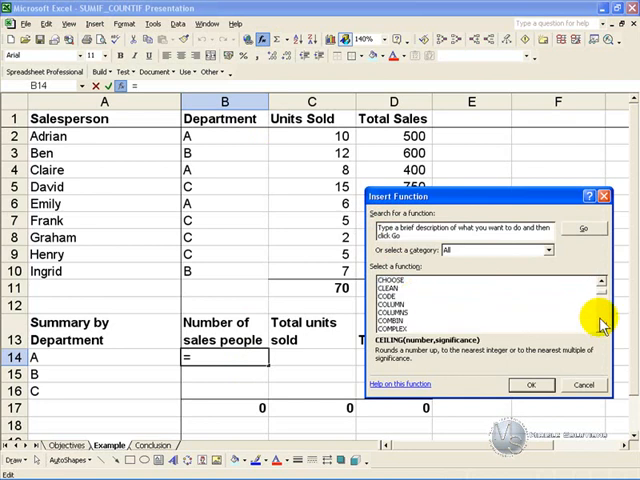
scroll("down", 3)
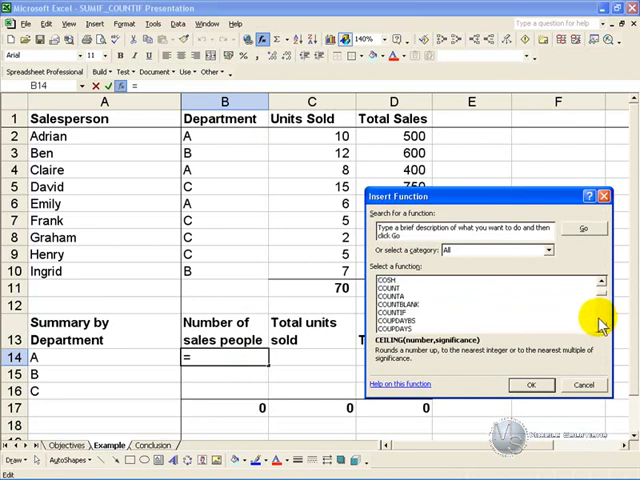
left_click(390, 310)
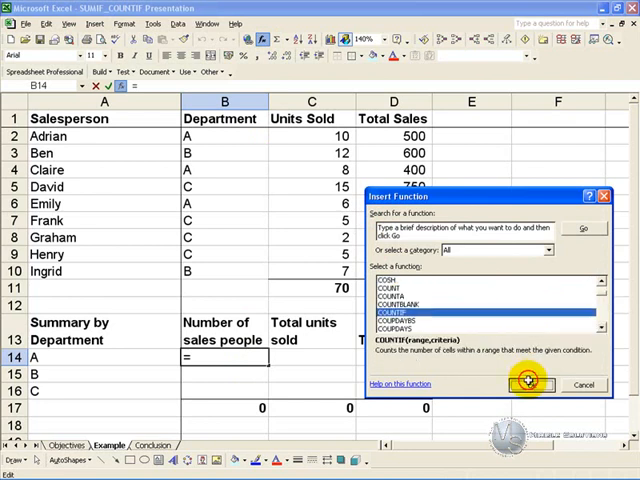
left_click(528, 384)
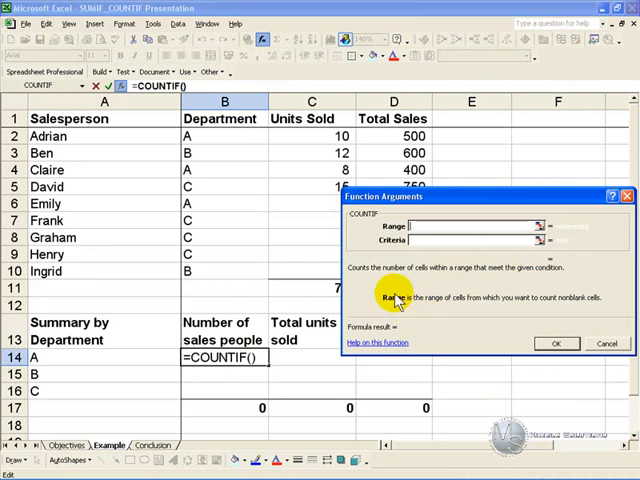
left_click(228, 136)
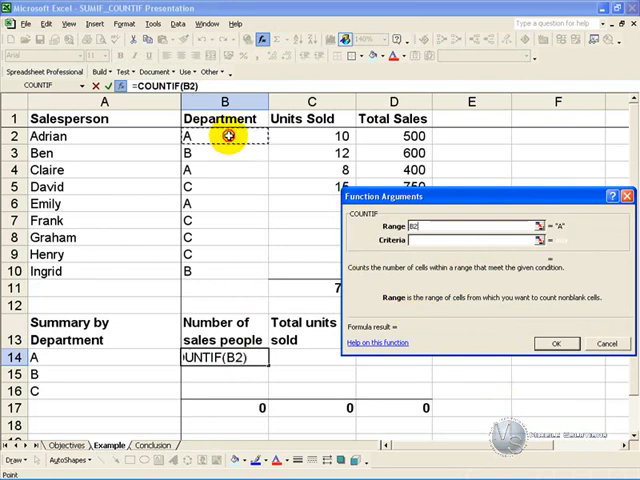
left_click_drag(228, 136, 228, 272)
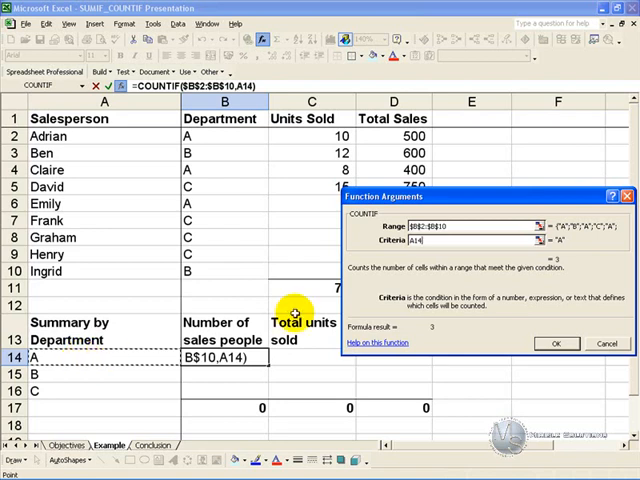
left_click(556, 344)
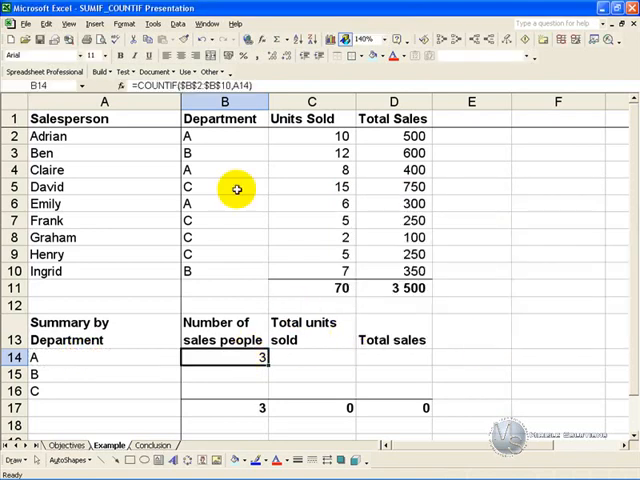
mouse_move(216, 252)
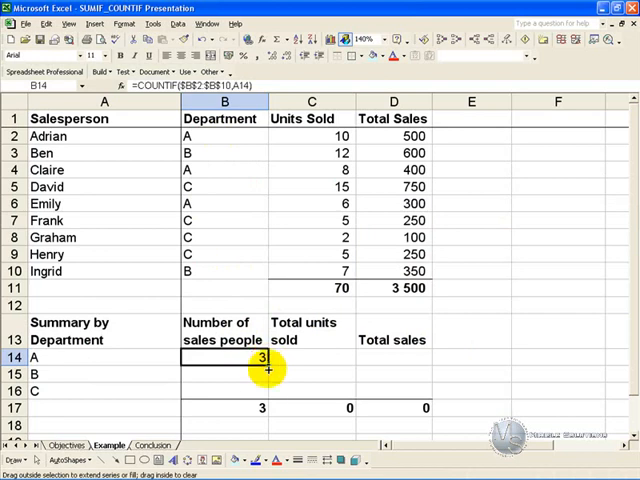
Step: Fill the COUNTIF formula from B14 down to B16, giving counts 3, 2 and 4
left_click_drag(262, 358, 262, 390)
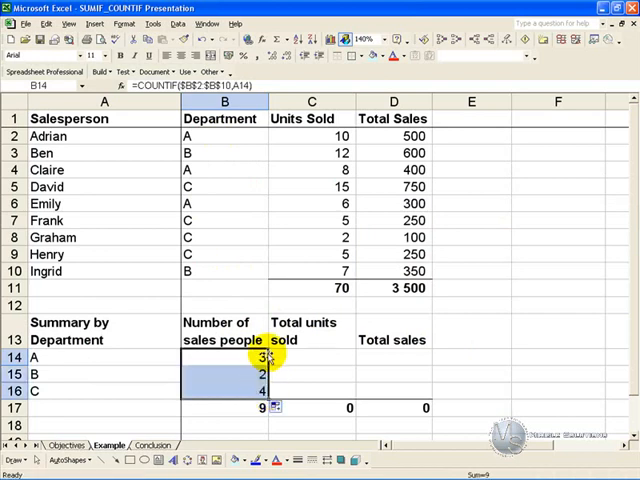
mouse_move(208, 372)
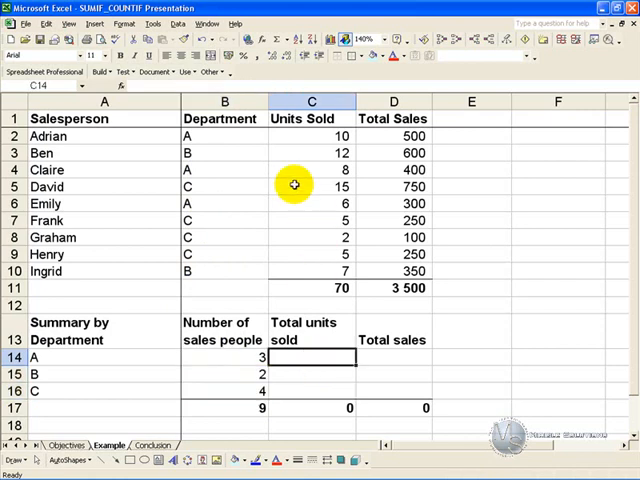
mouse_move(258, 156)
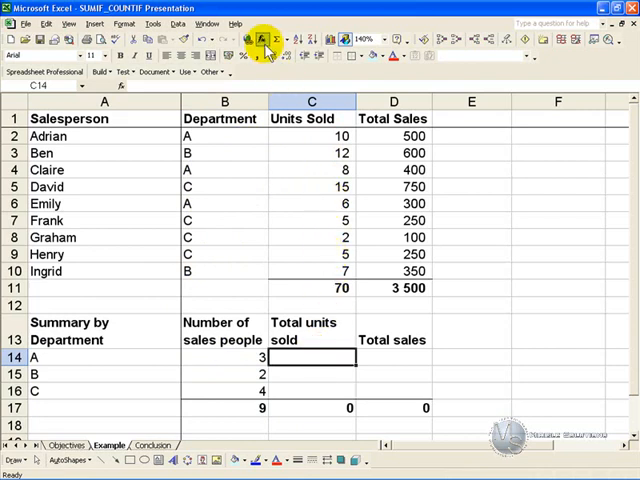
Step: Enter SUMIF in C14 with range $B$2:$B$10, criteria A14, sum range $C$2:$C$10, giving 24
left_click(262, 40)
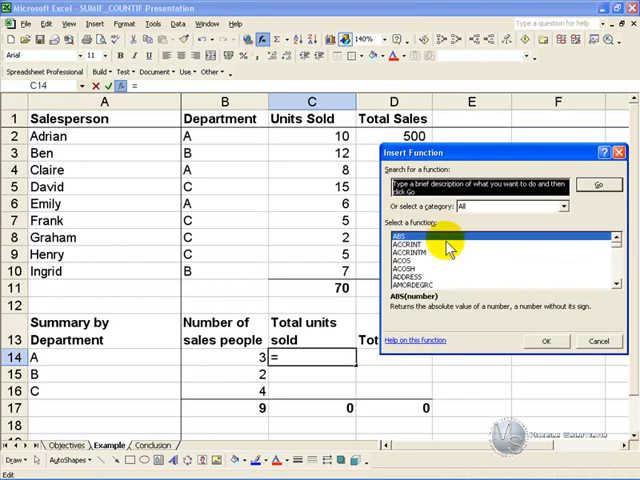
scroll("down", 3)
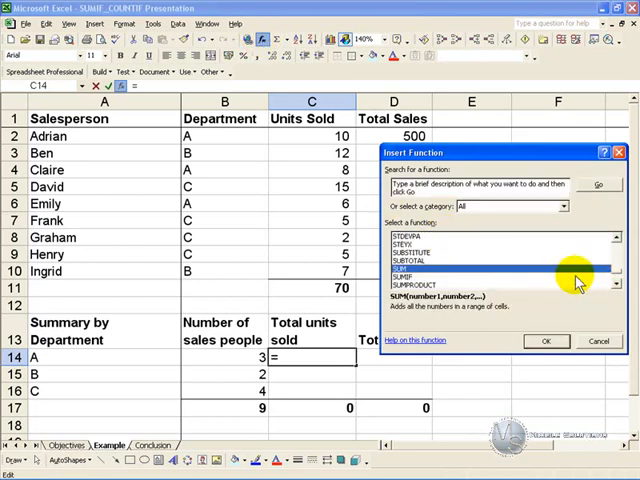
left_click(546, 340)
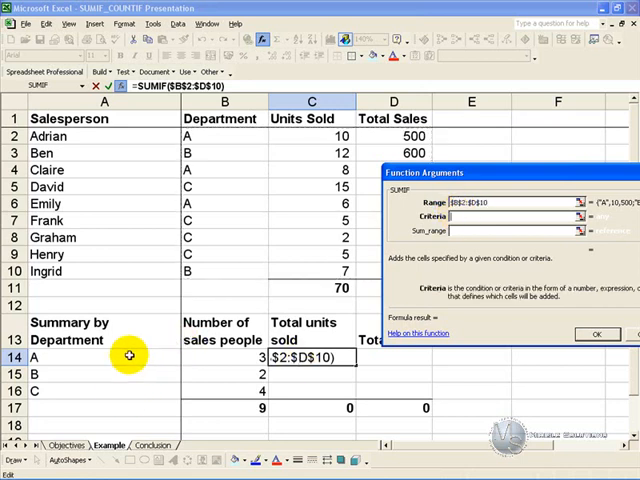
left_click(130, 356)
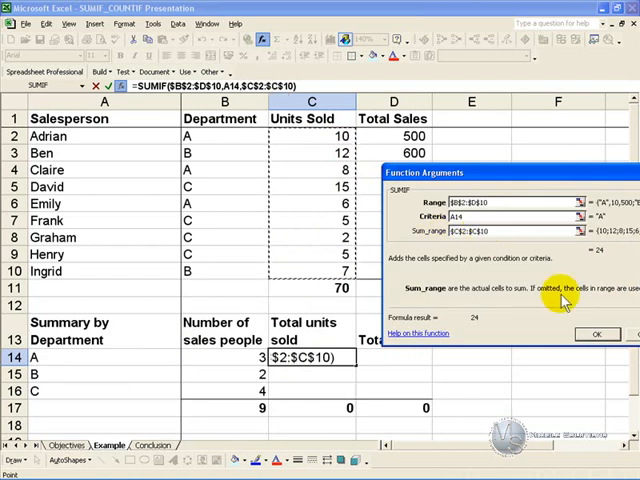
left_click(596, 332)
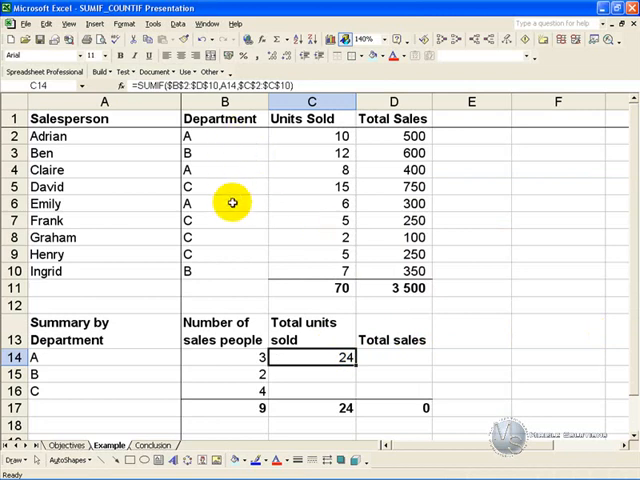
mouse_move(316, 204)
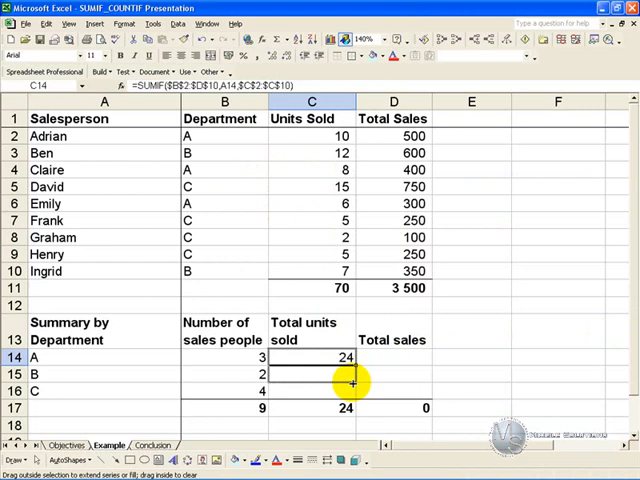
Step: Fill the SUMIF formula from C14 down to C16, giving units 24, 19 and 27
left_click_drag(348, 356, 348, 392)
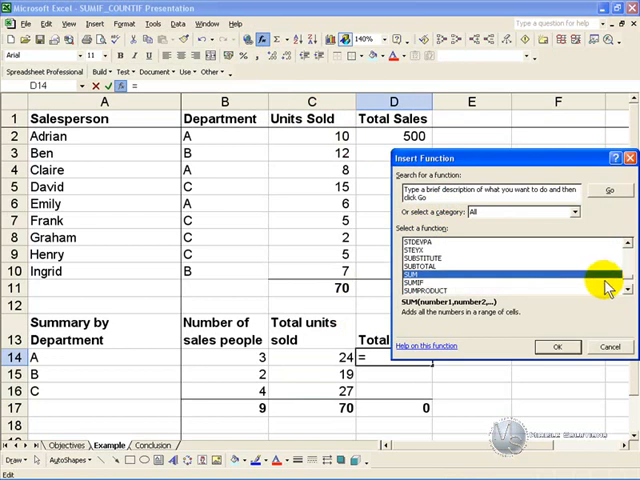
Step: Enter SUMIF in D14 summing $D$2:$D$10 for sales 1200, 950, 1350, then show the Conclusion sheet
left_click(556, 348)
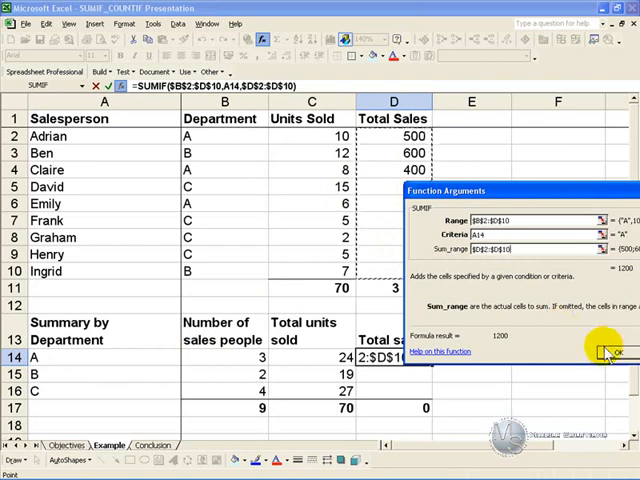
left_click(616, 352)
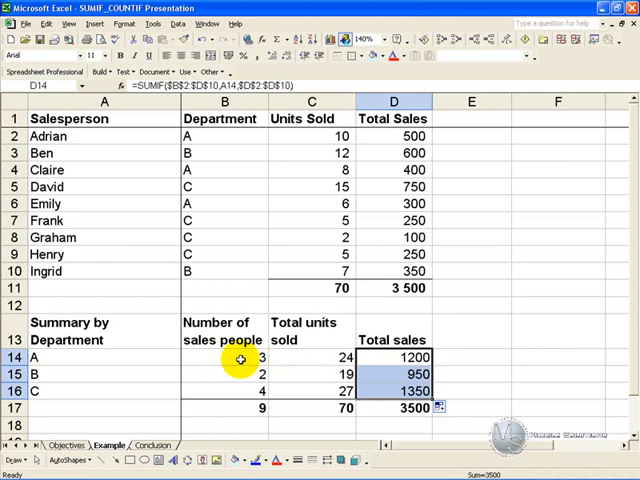
left_click(152, 444)
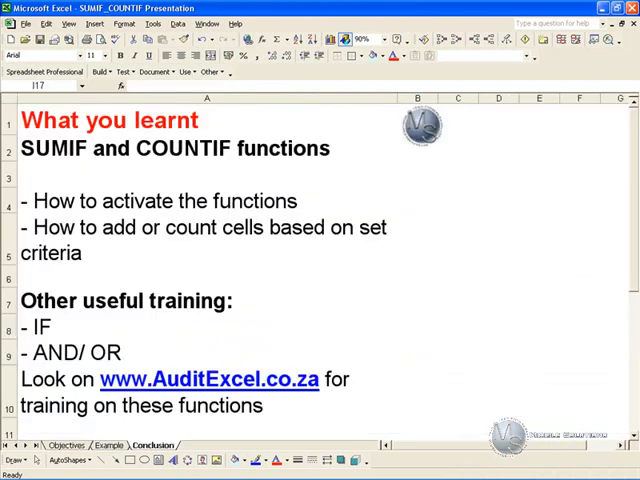